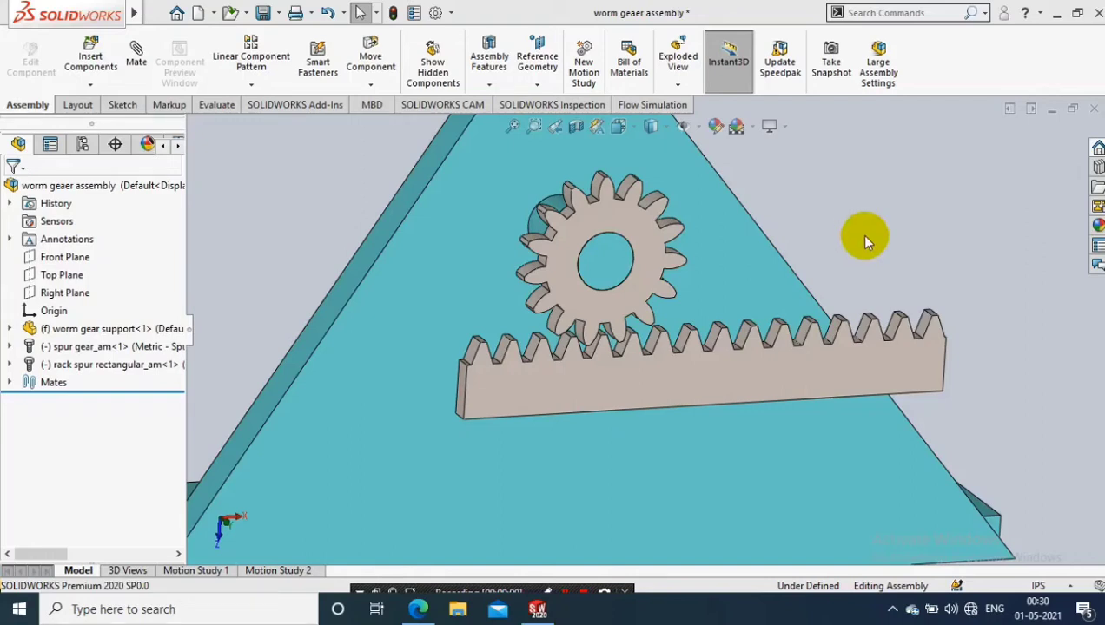
{"action": "mouse_move", "coordinate": [855, 217]}
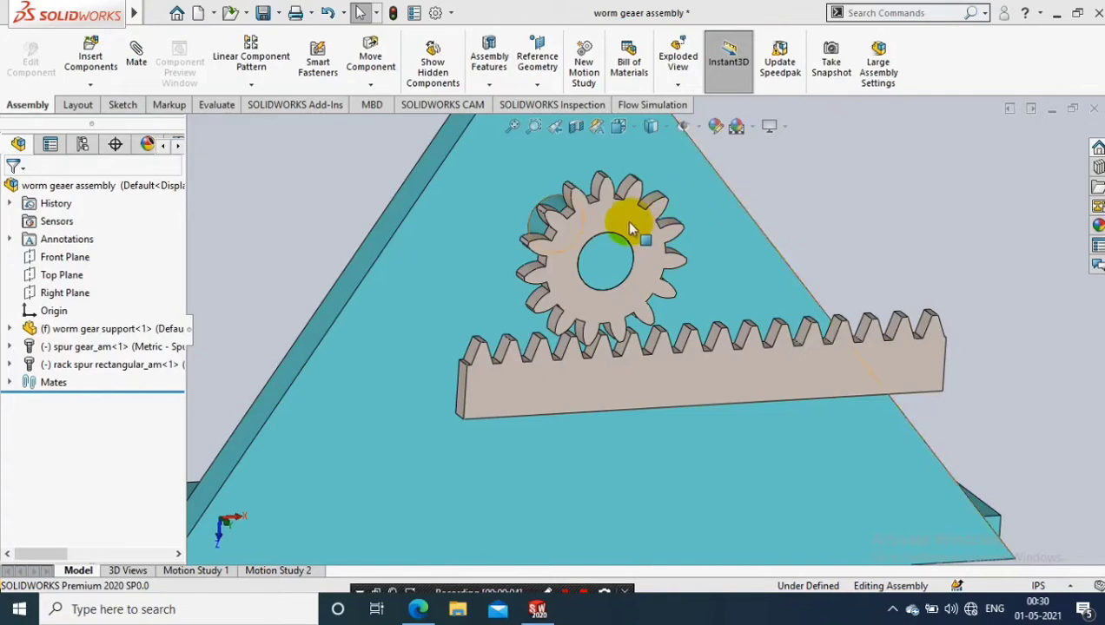
Select the spur gear and drag the rack left beneath it.
{"action": "left_click", "coordinate": [639, 279]}
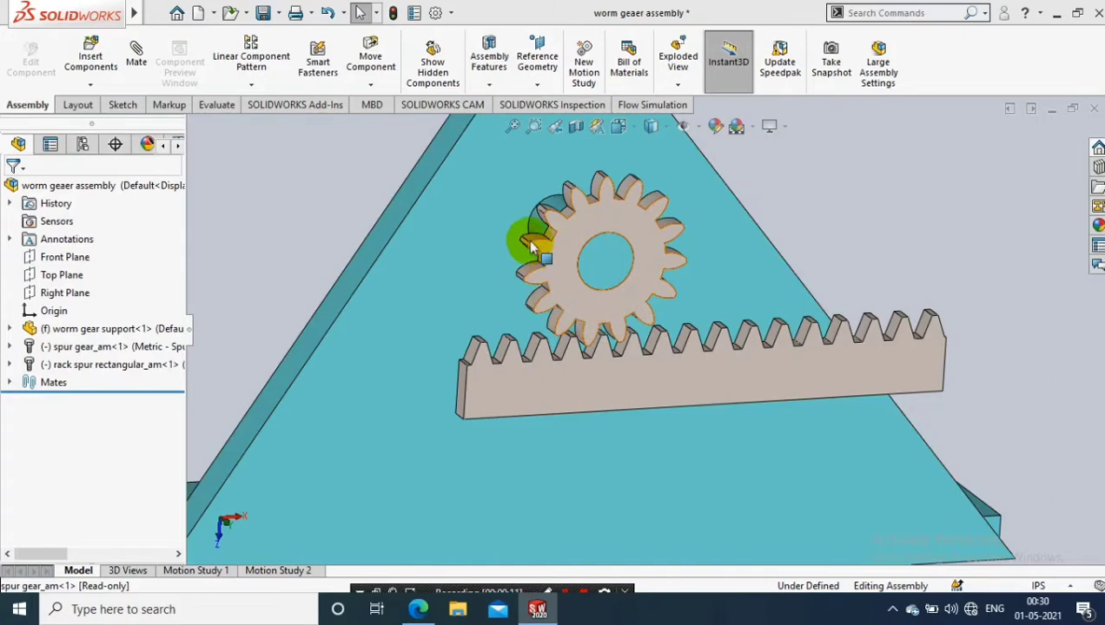
{"action": "left_click", "coordinate": [608, 252]}
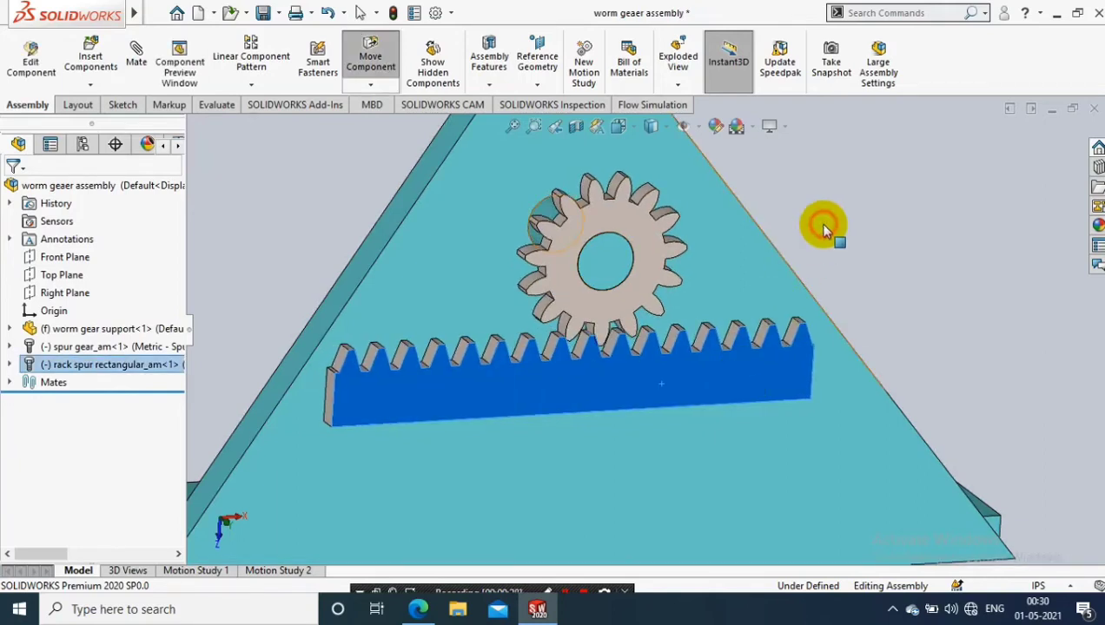
Clear the selection and start the Move Component tool from the Assembly dropdown.
{"action": "left_click", "coordinate": [463, 174]}
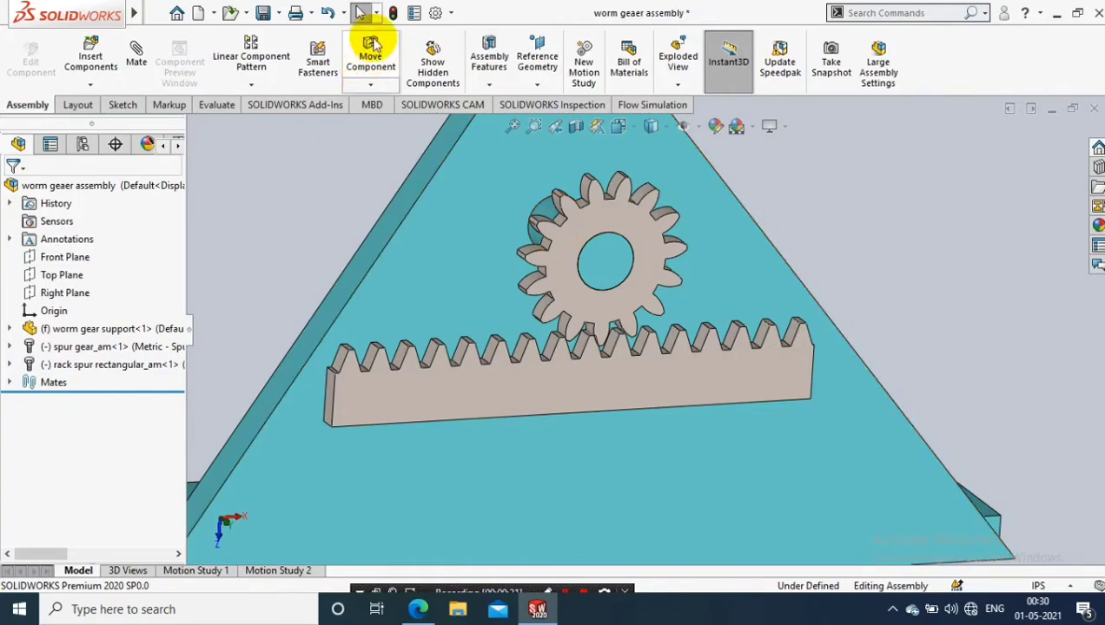
{"action": "left_click", "coordinate": [370, 84]}
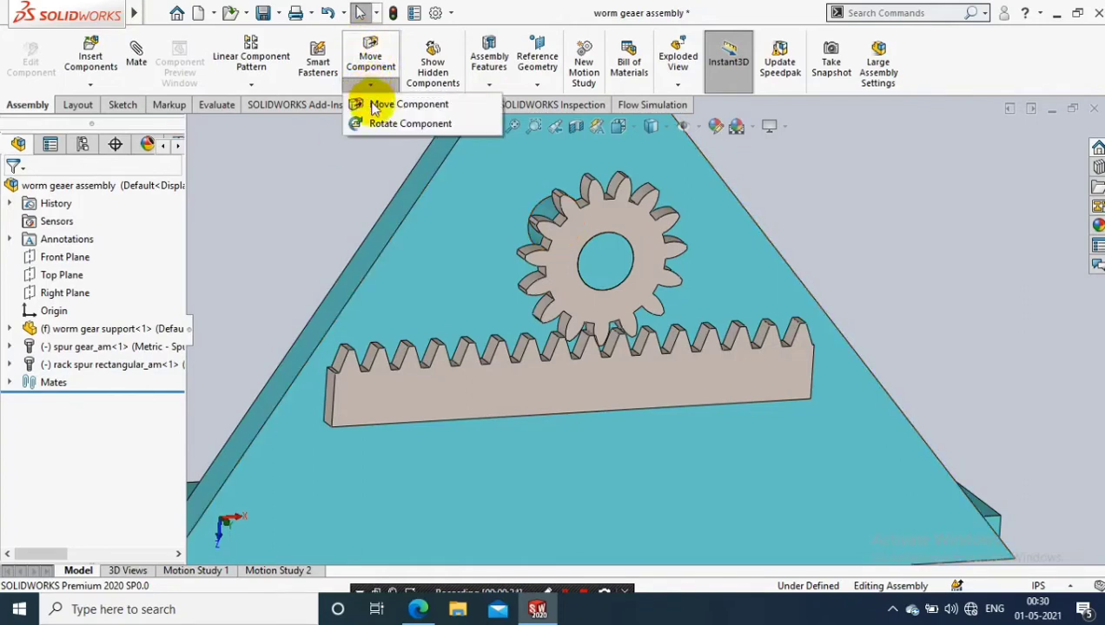
{"action": "mouse_move", "coordinate": [417, 104]}
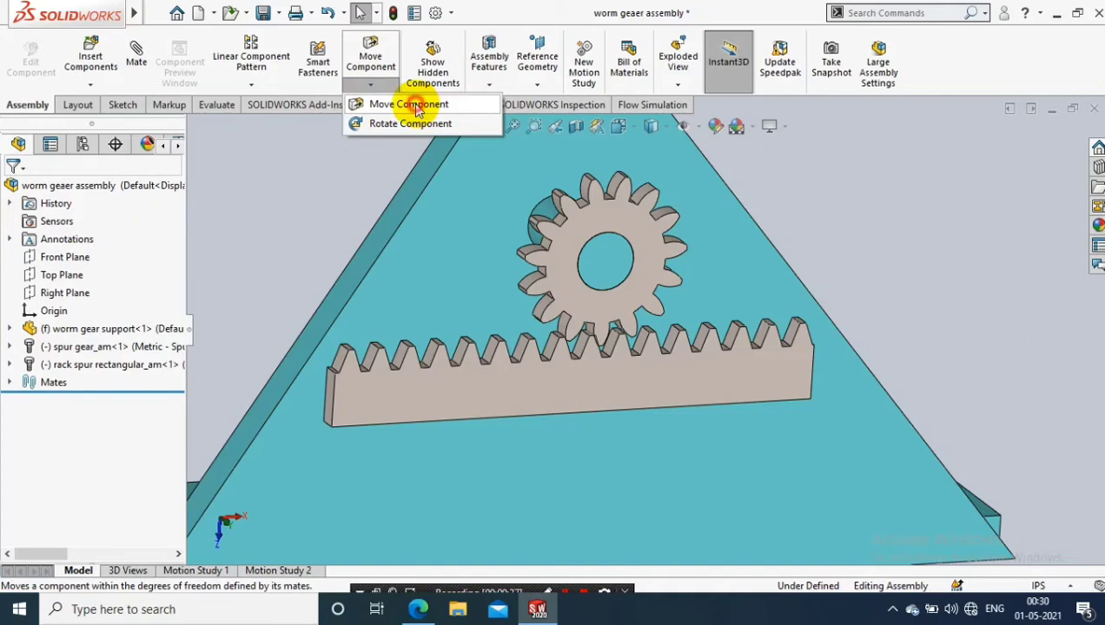
{"action": "left_click", "coordinate": [409, 104]}
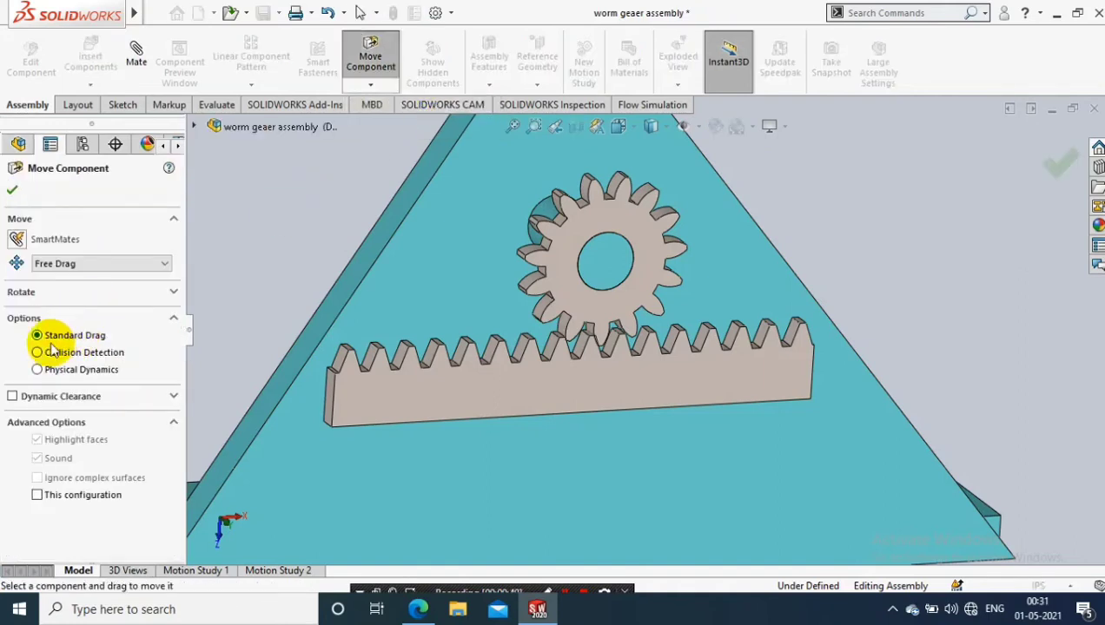
Enable Collision Detection with Stop at collision, then dismiss the starting-collision warning.
{"action": "left_click", "coordinate": [37, 352]}
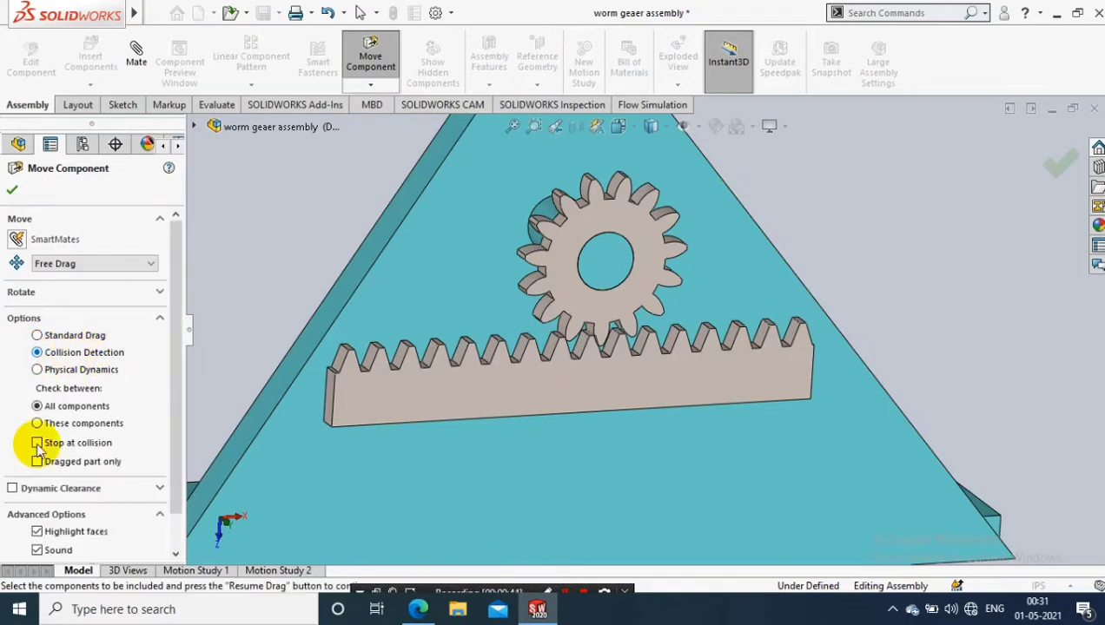
{"action": "left_click", "coordinate": [37, 443]}
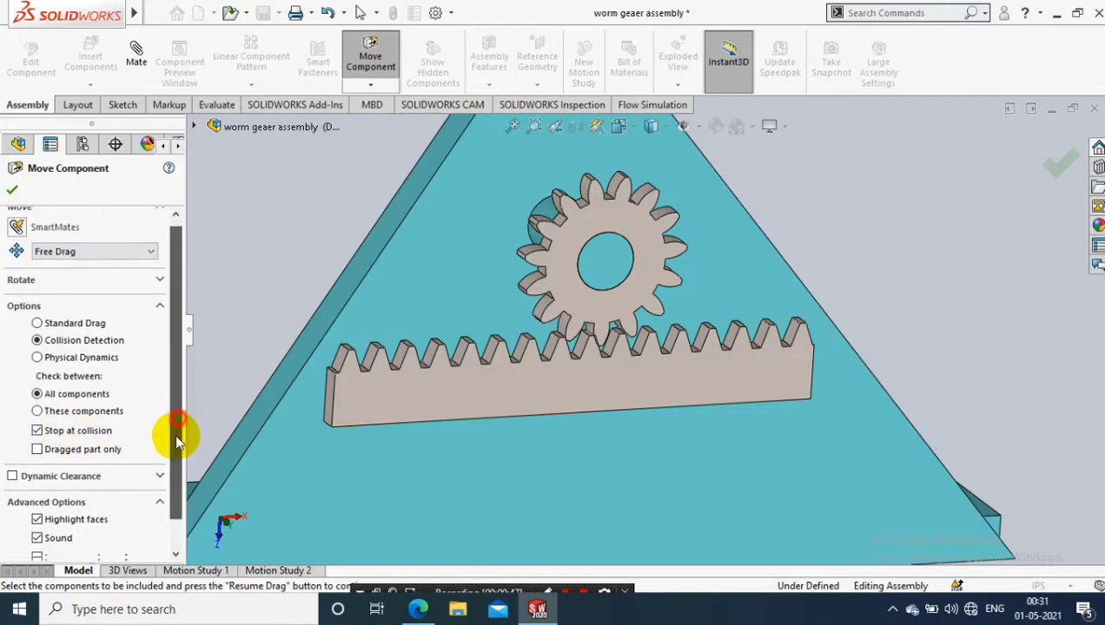
{"action": "scroll", "scroll_direction": "down", "scroll_amount": 3}
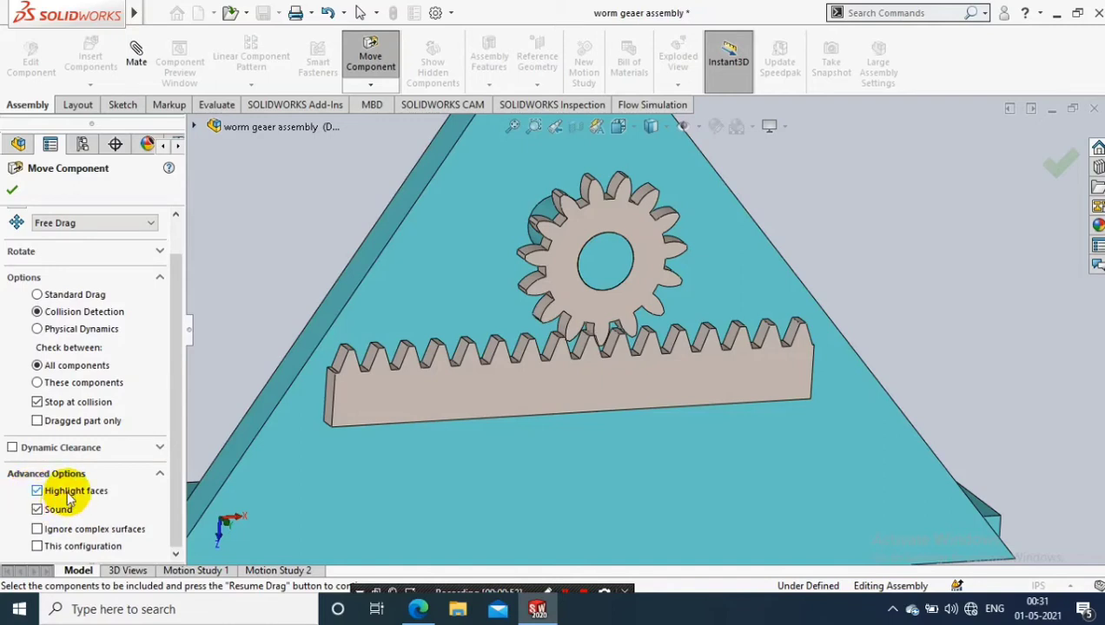
{"action": "mouse_move", "coordinate": [460, 401]}
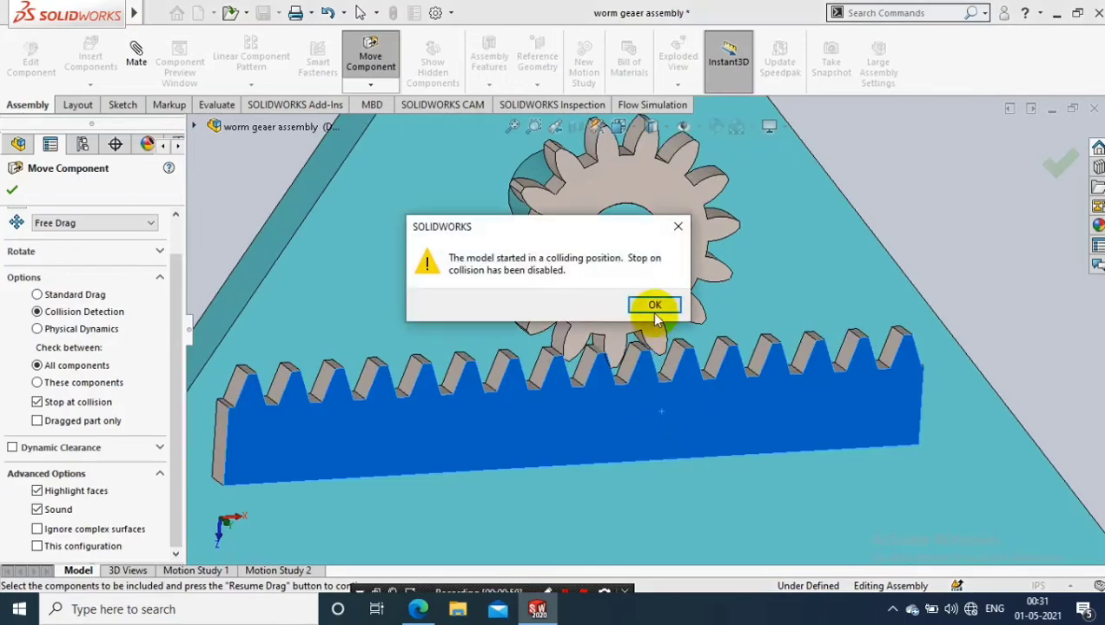
{"action": "left_click", "coordinate": [655, 304]}
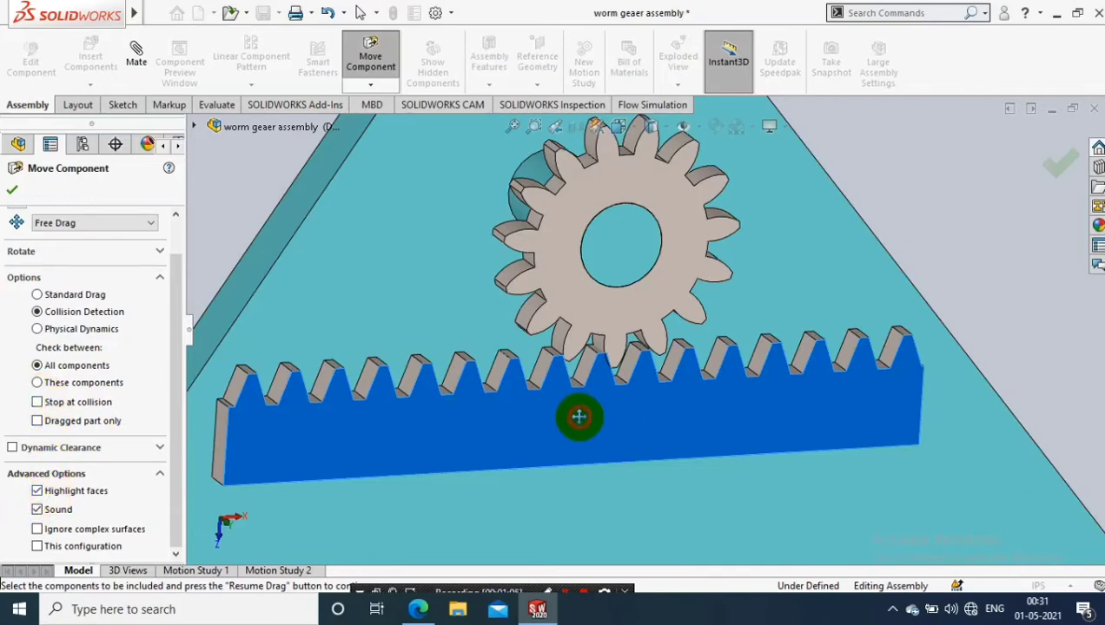
Drag the rack back and forth against the gear teeth, highlighting colliding faces blue.
{"action": "left_click_drag", "start_coordinate": [580, 417], "coordinate": [592, 422]}
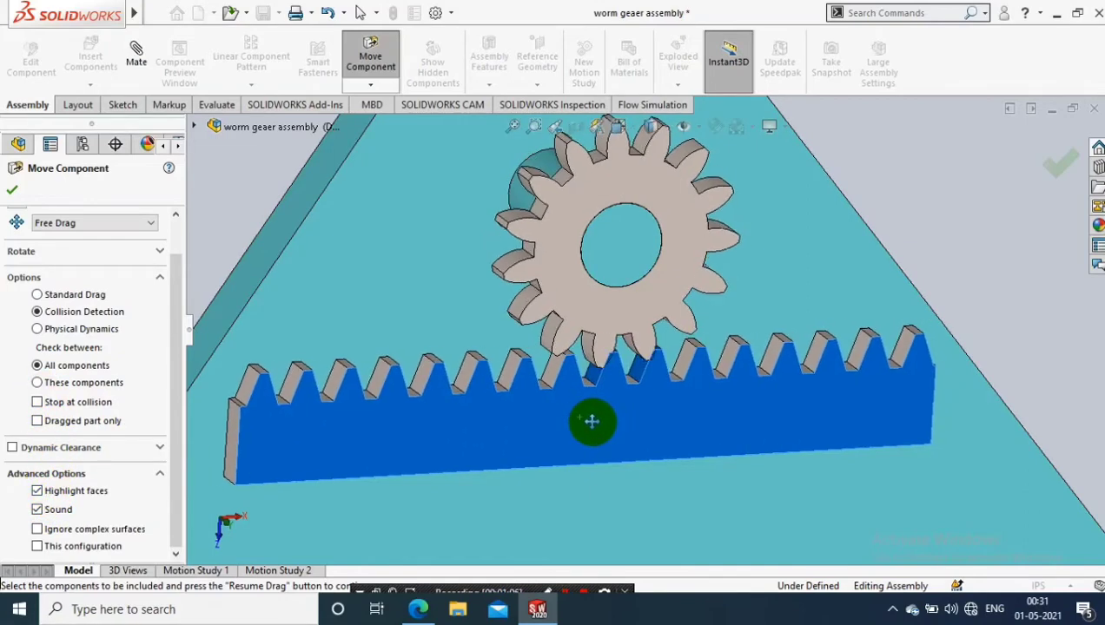
{"action": "left_click_drag", "start_coordinate": [592, 422], "coordinate": [581, 427]}
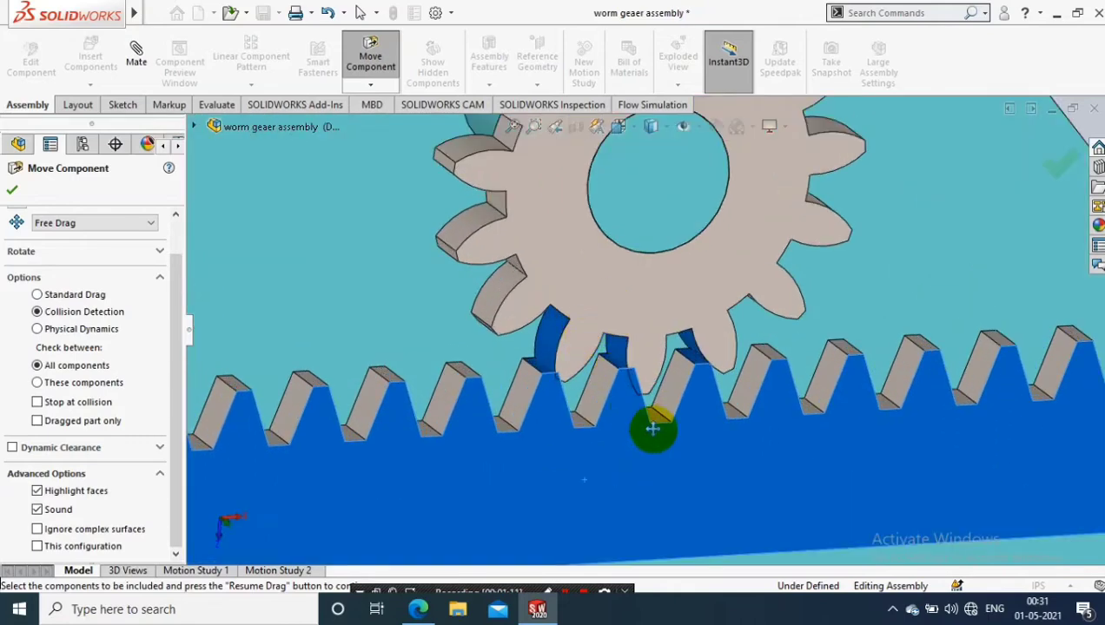
{"action": "left_click_drag", "start_coordinate": [651, 428], "coordinate": [715, 500]}
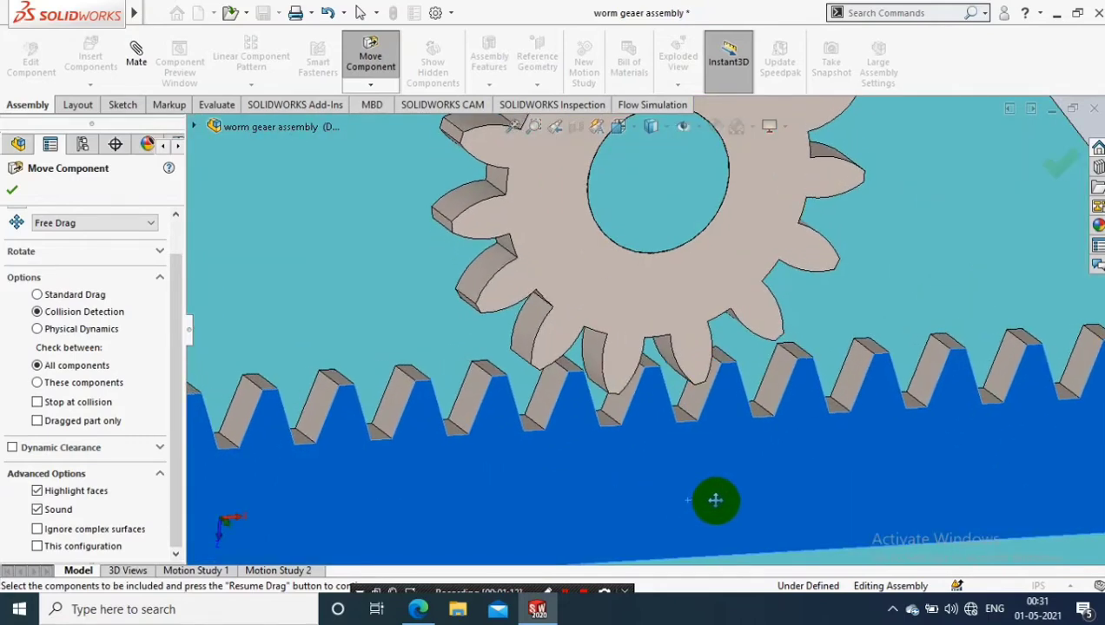
{"action": "left_click_drag", "start_coordinate": [715, 500], "coordinate": [732, 496]}
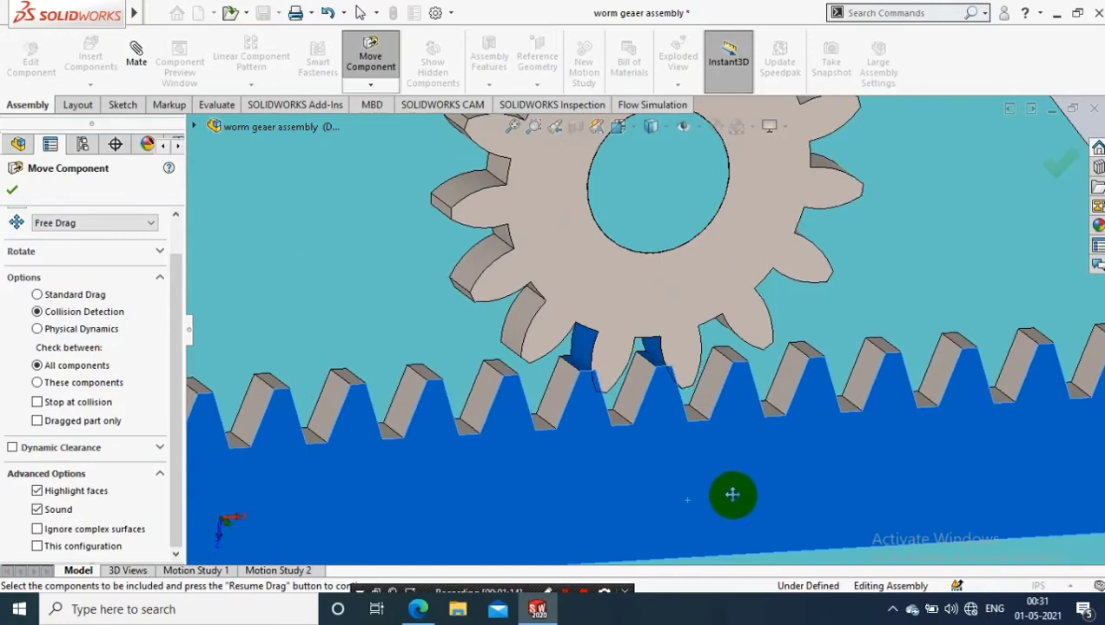
{"action": "left_click_drag", "start_coordinate": [732, 495], "coordinate": [765, 474]}
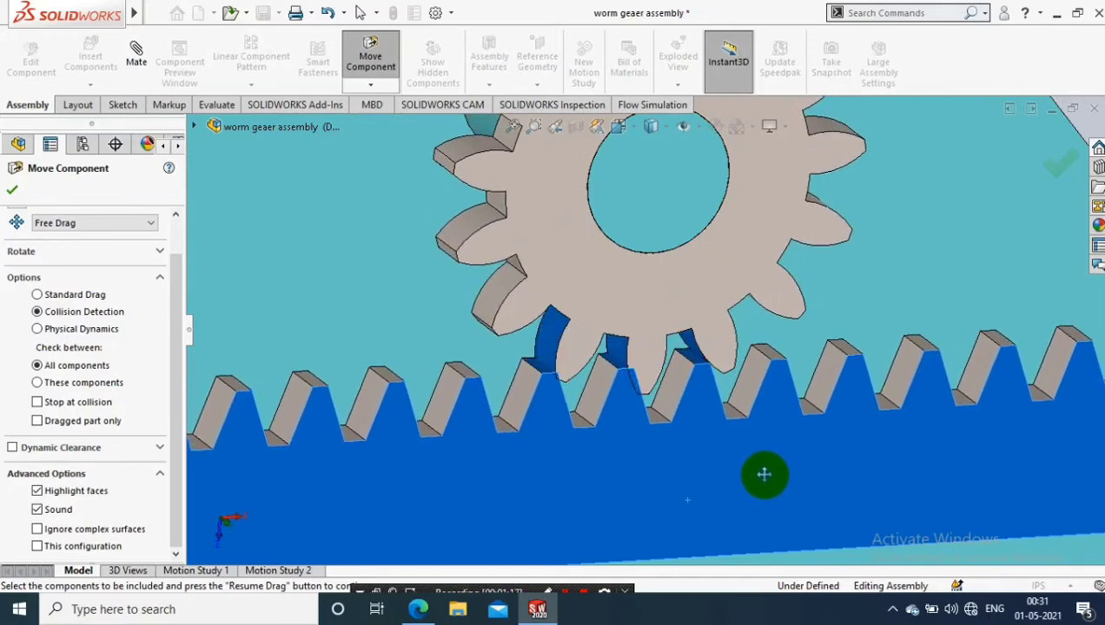
{"action": "left_click_drag", "start_coordinate": [764, 474], "coordinate": [791, 462]}
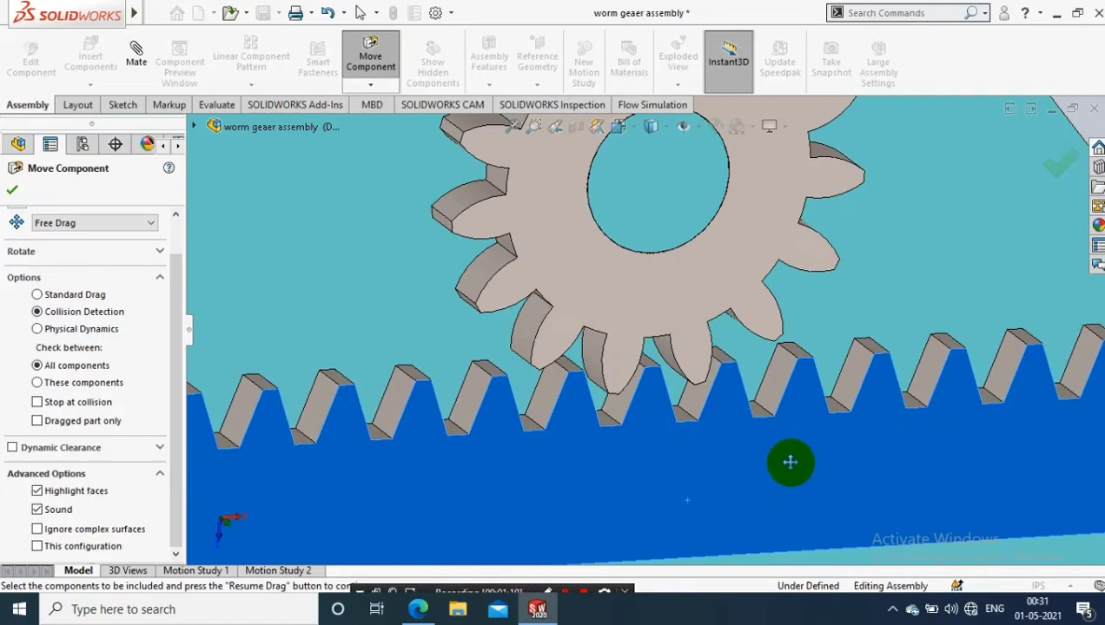
{"action": "left_click_drag", "start_coordinate": [791, 463], "coordinate": [815, 445]}
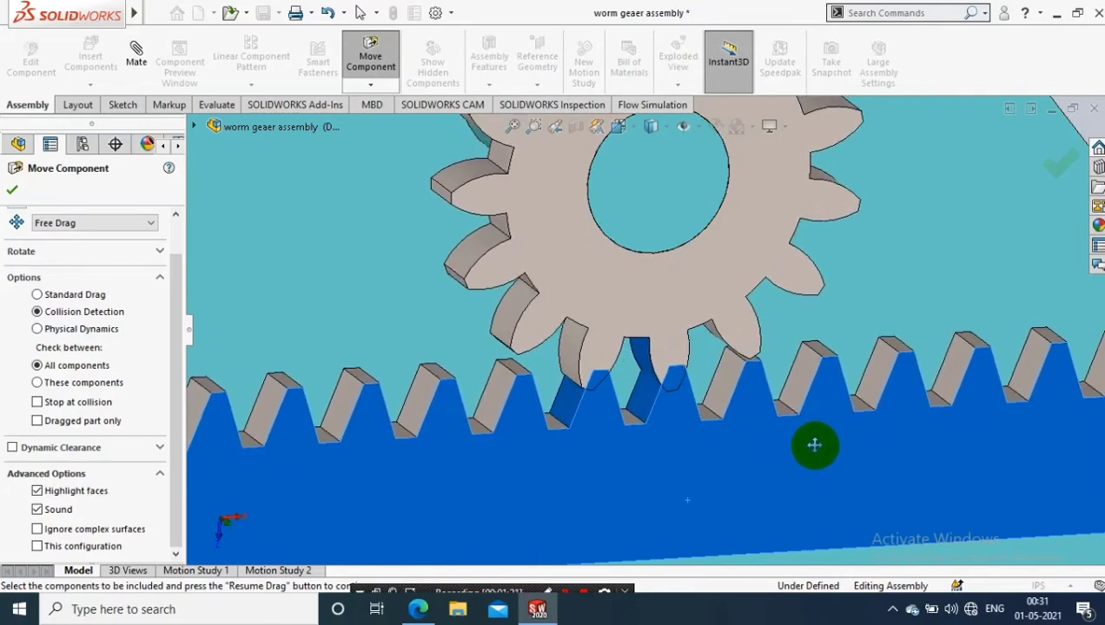
{"action": "left_click_drag", "start_coordinate": [815, 445], "coordinate": [839, 431]}
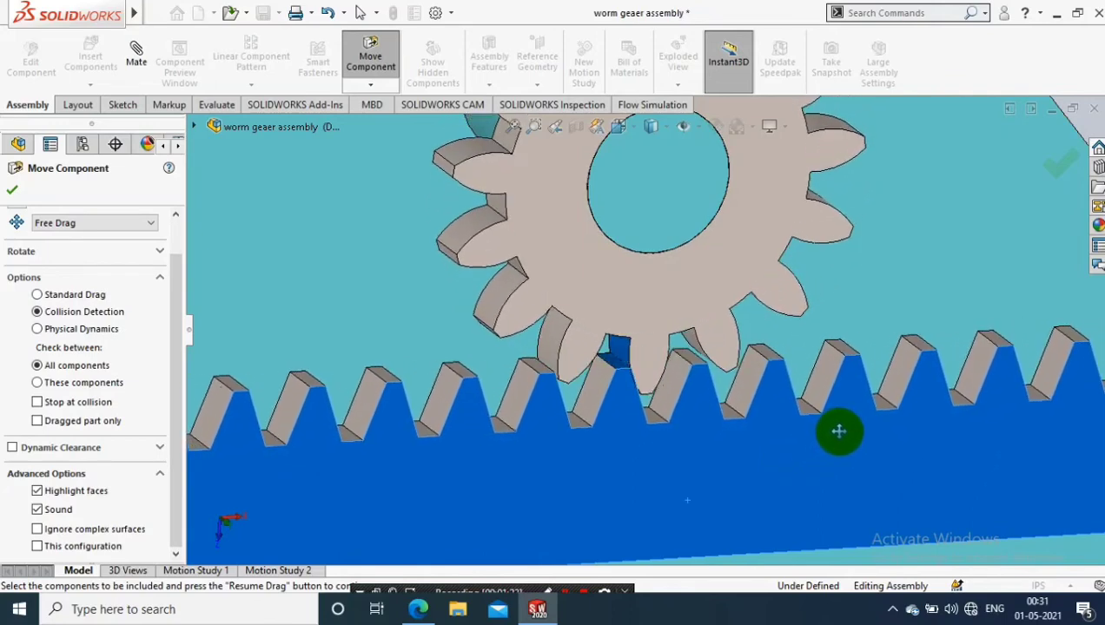
{"action": "left_click_drag", "start_coordinate": [840, 432], "coordinate": [910, 397]}
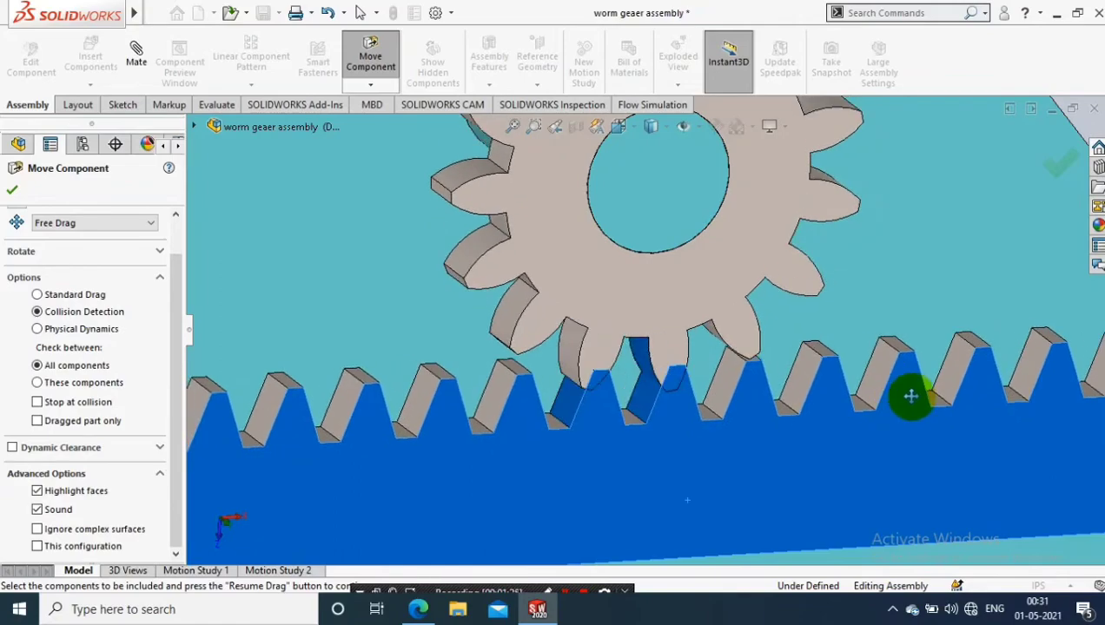
{"action": "left_click_drag", "start_coordinate": [910, 397], "coordinate": [639, 389]}
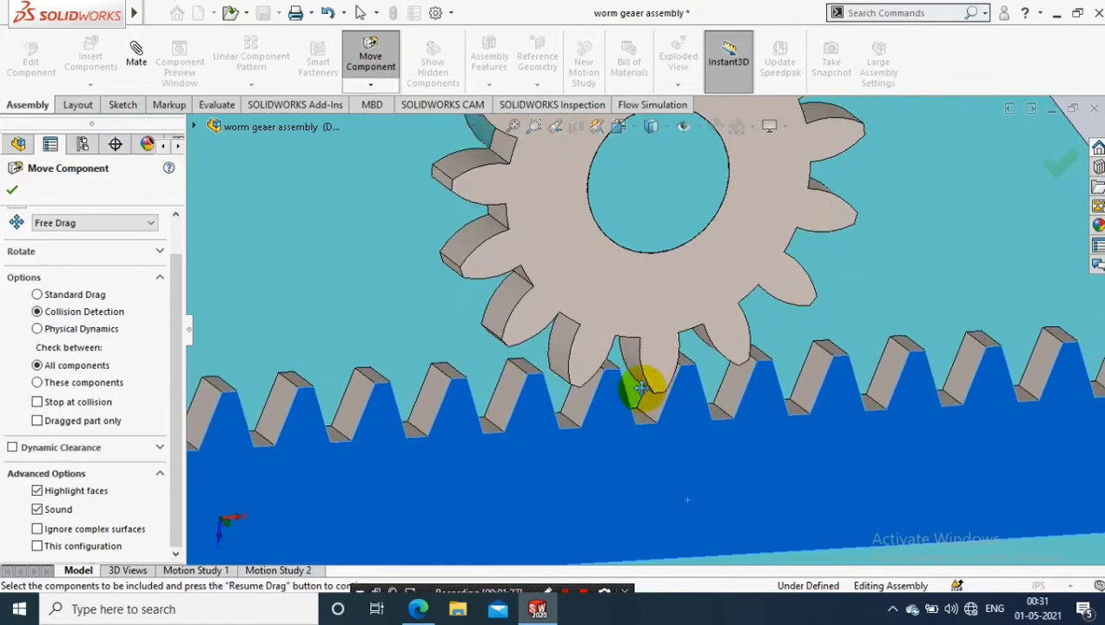
{"action": "left_click_drag", "start_coordinate": [648, 391], "coordinate": [934, 419]}
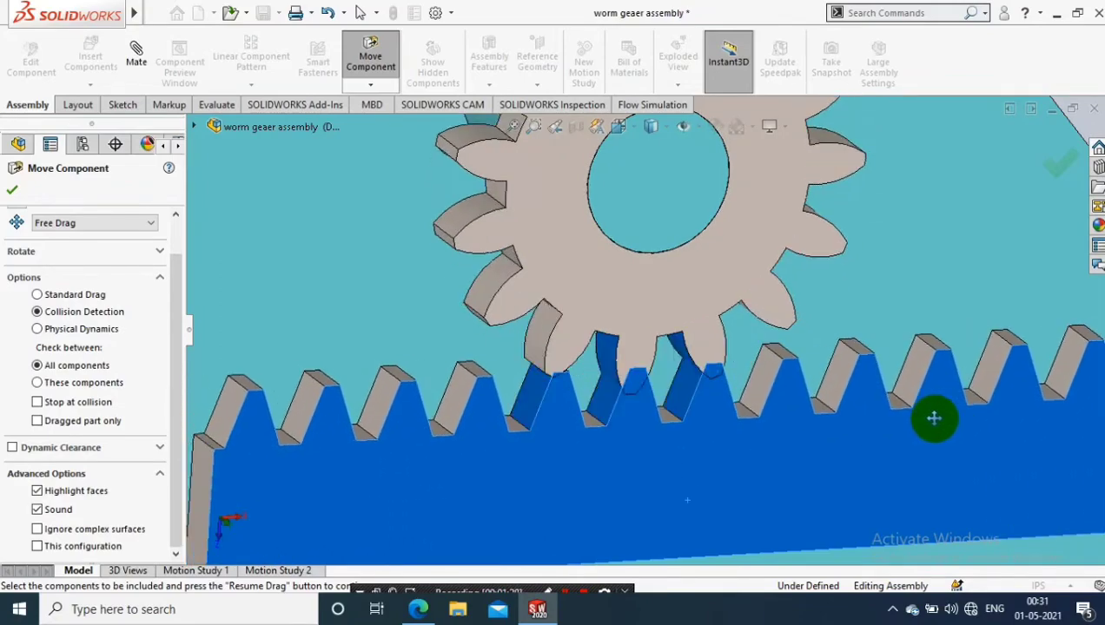
{"action": "left_click_drag", "start_coordinate": [935, 419], "coordinate": [769, 421]}
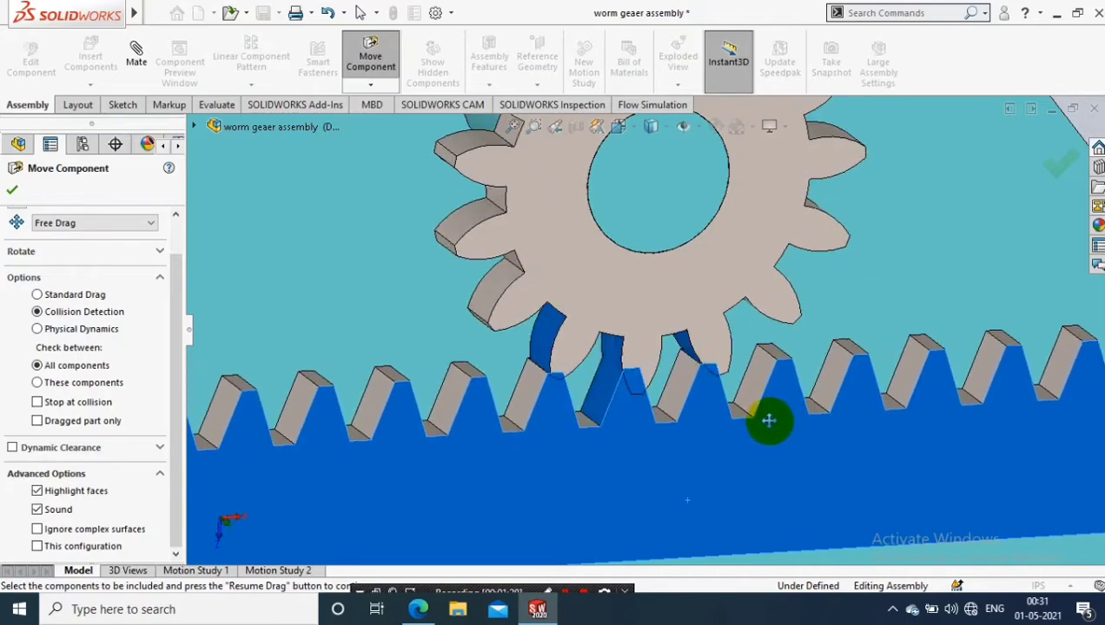
{"action": "left_click_drag", "start_coordinate": [769, 422], "coordinate": [615, 360]}
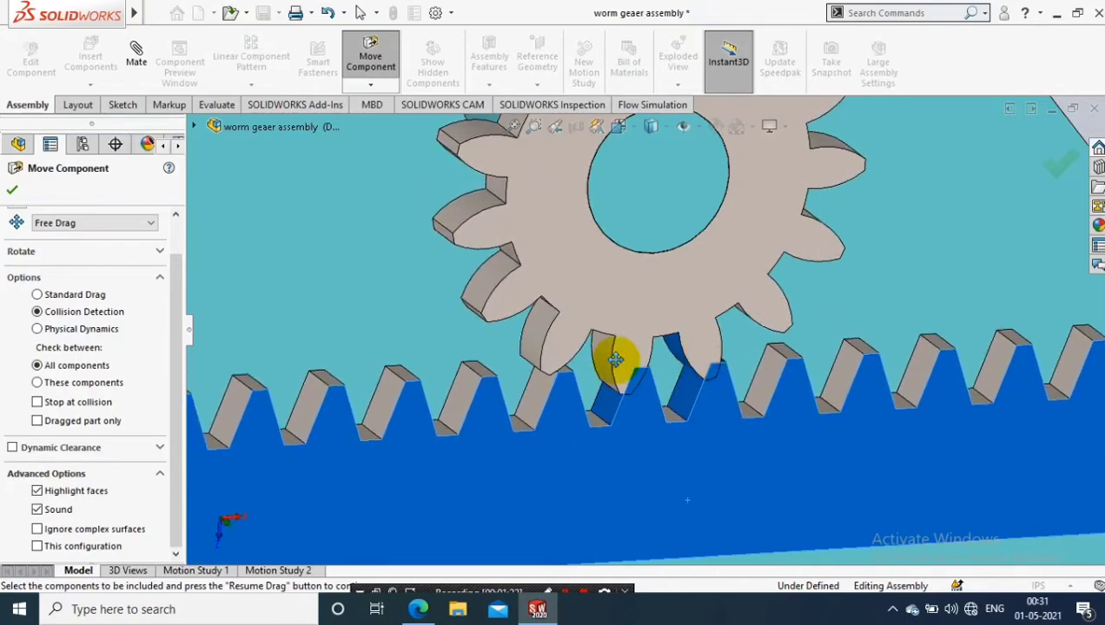
{"action": "left_click_drag", "start_coordinate": [615, 360], "coordinate": [551, 368]}
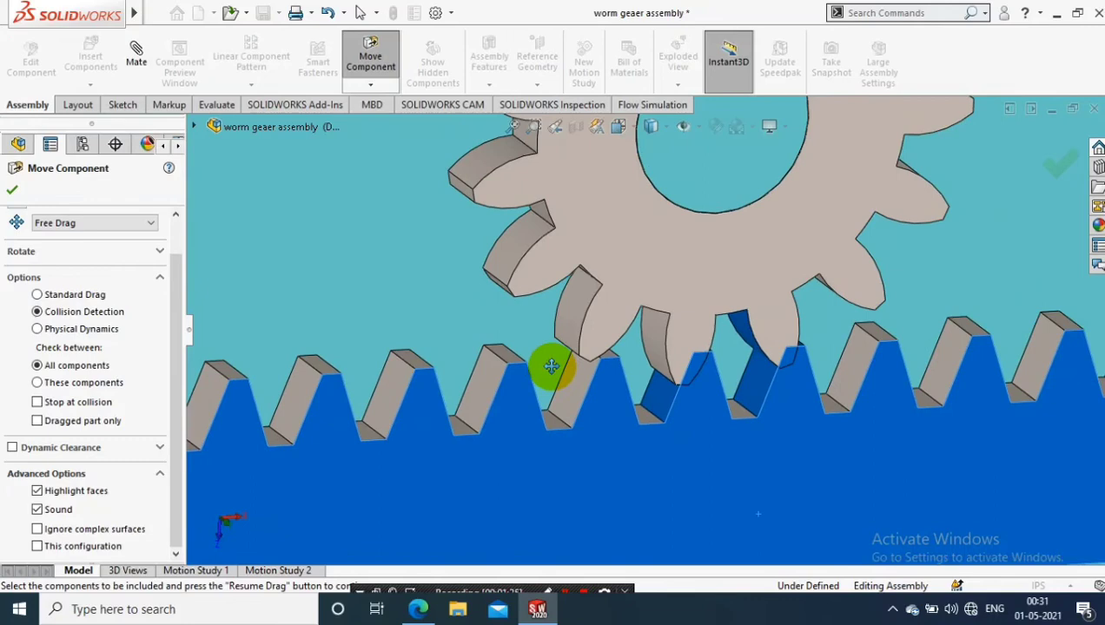